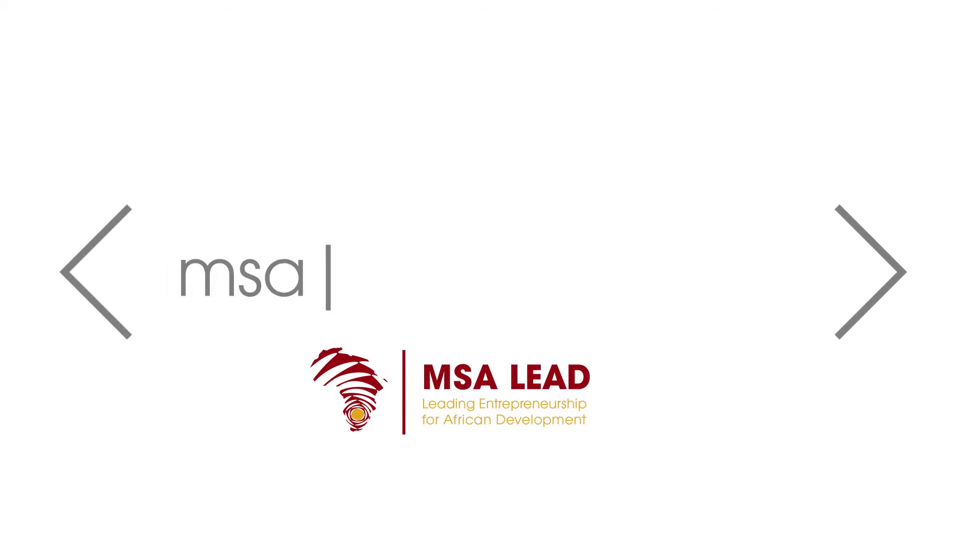
pyautogui.write('alead.msa.ac.')
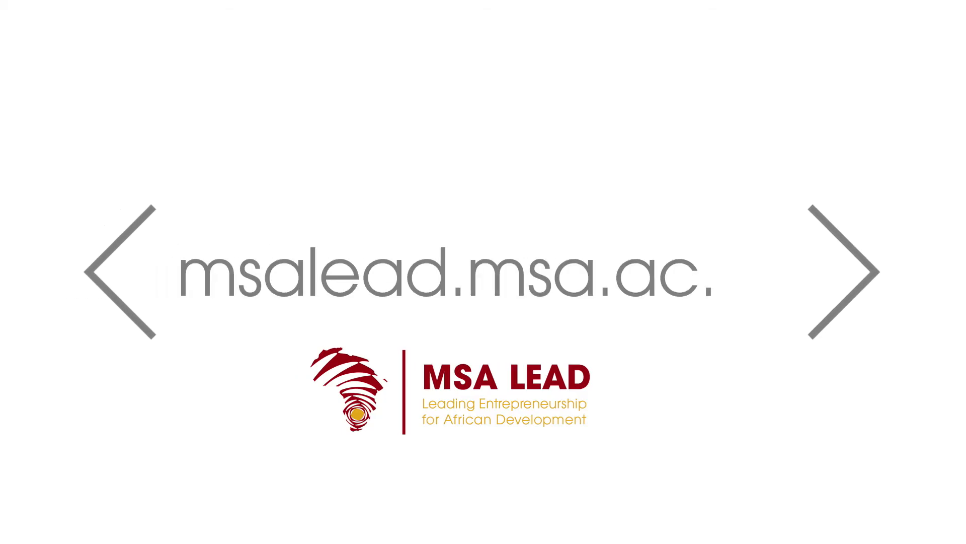